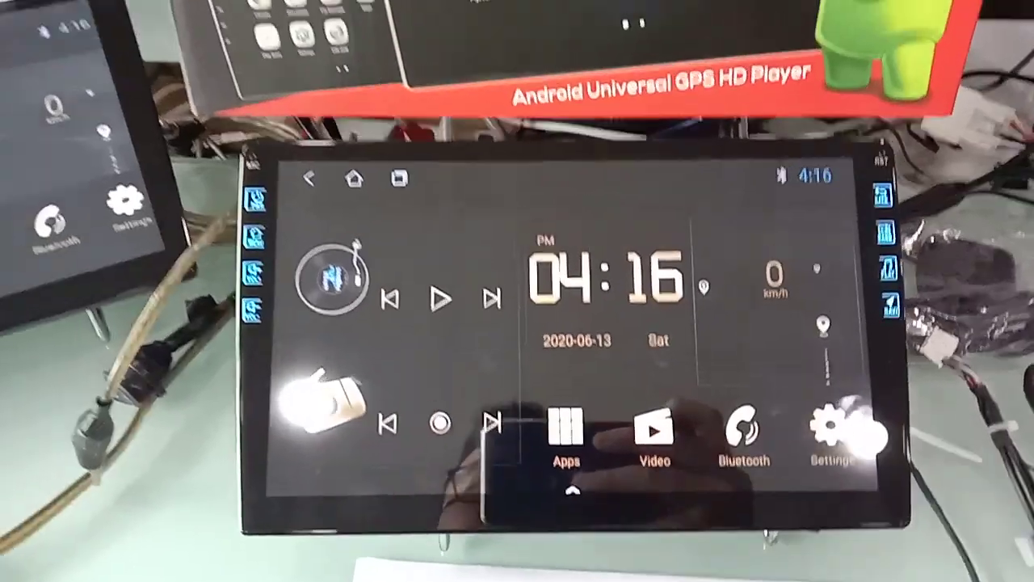
Bring up the app drawer listing Chrome, Bluetooth, EQ, Facebook and the other installed apps
left_click(569, 437)
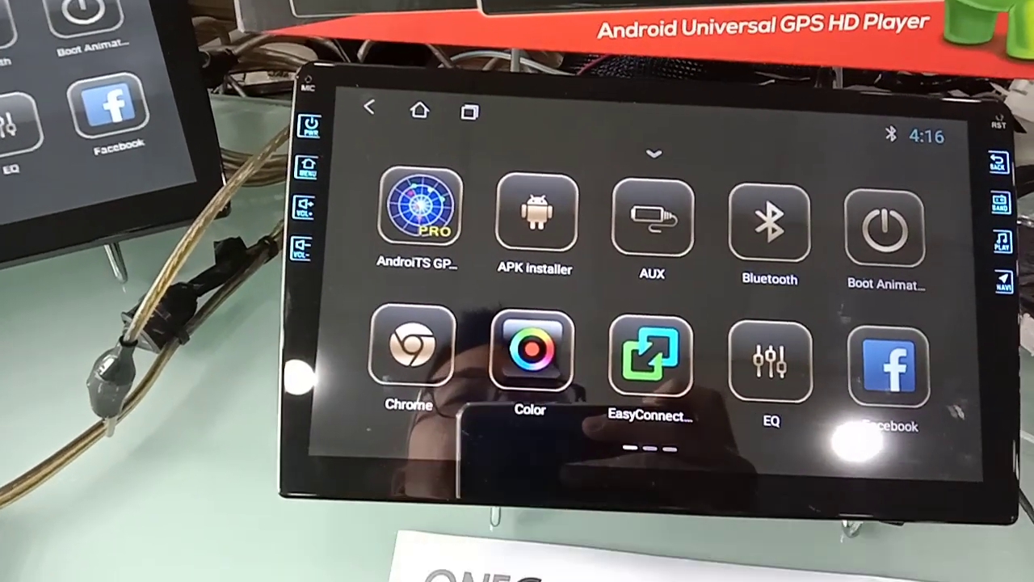
Launch the EQ equalizer app showing the User preset with all bands at 0 dB
left_click(530, 356)
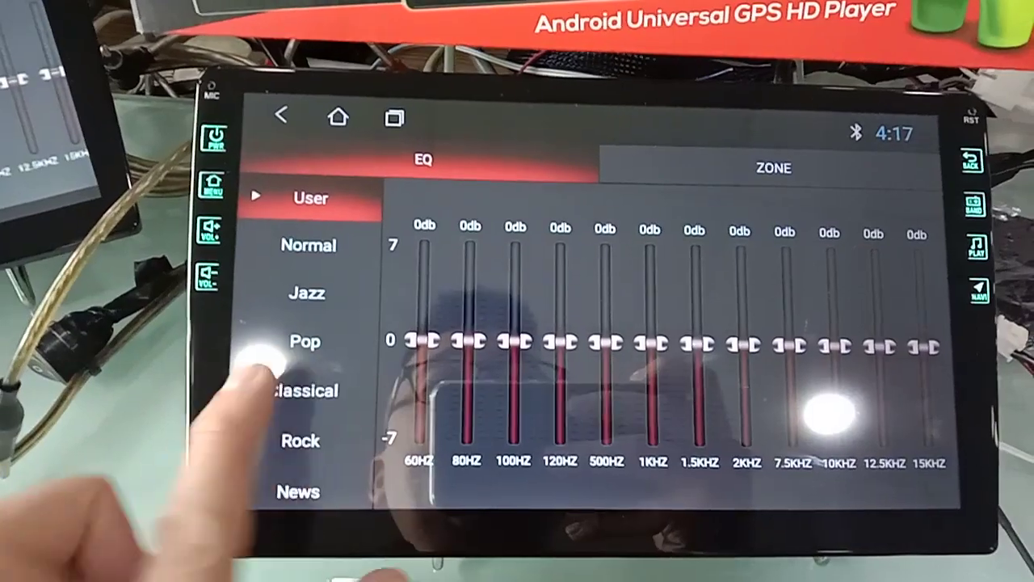
Apply the Normal then News equalizer presets and go back to the app list
left_click(310, 245)
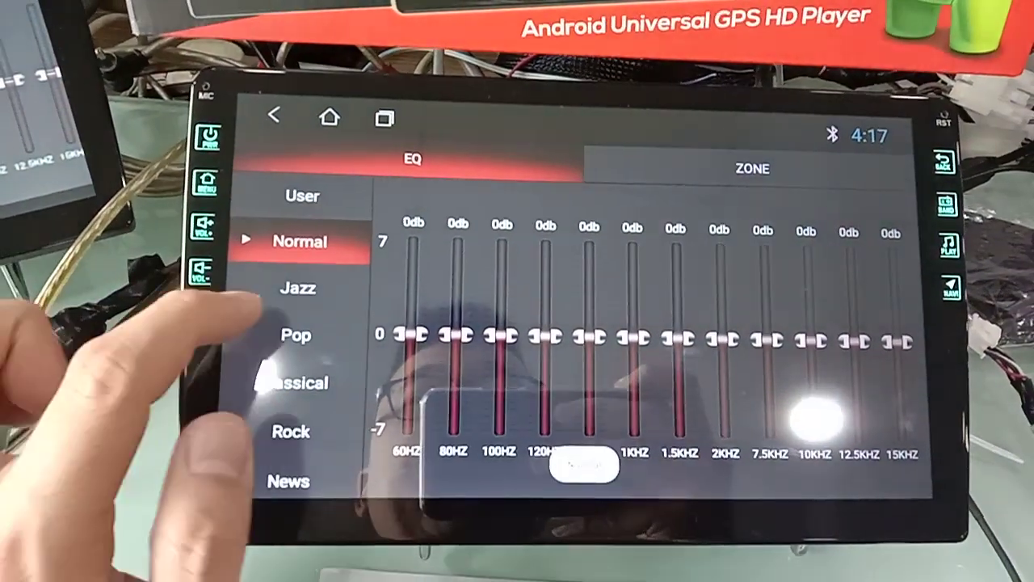
left_click(295, 335)
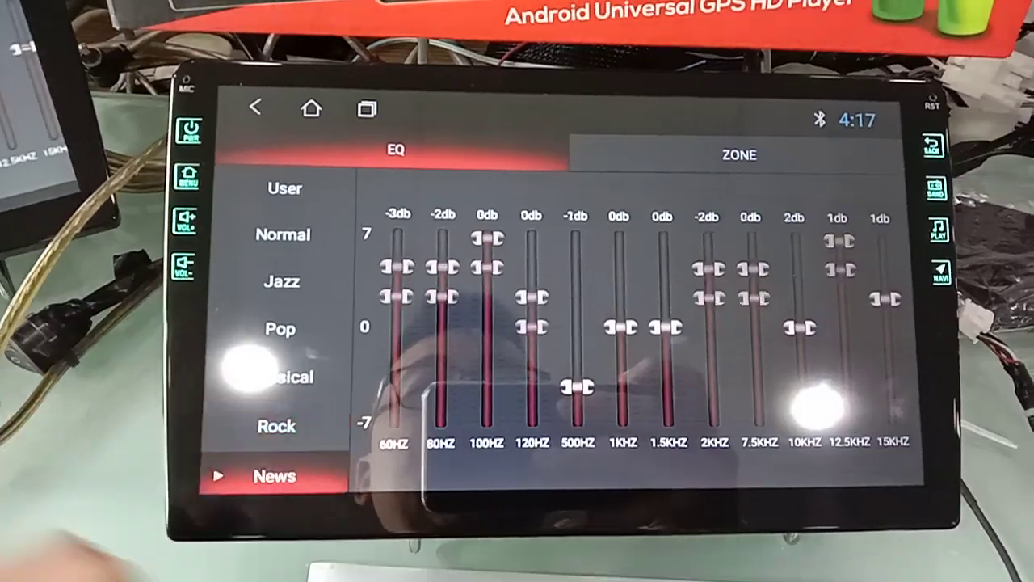
left_click(737, 155)
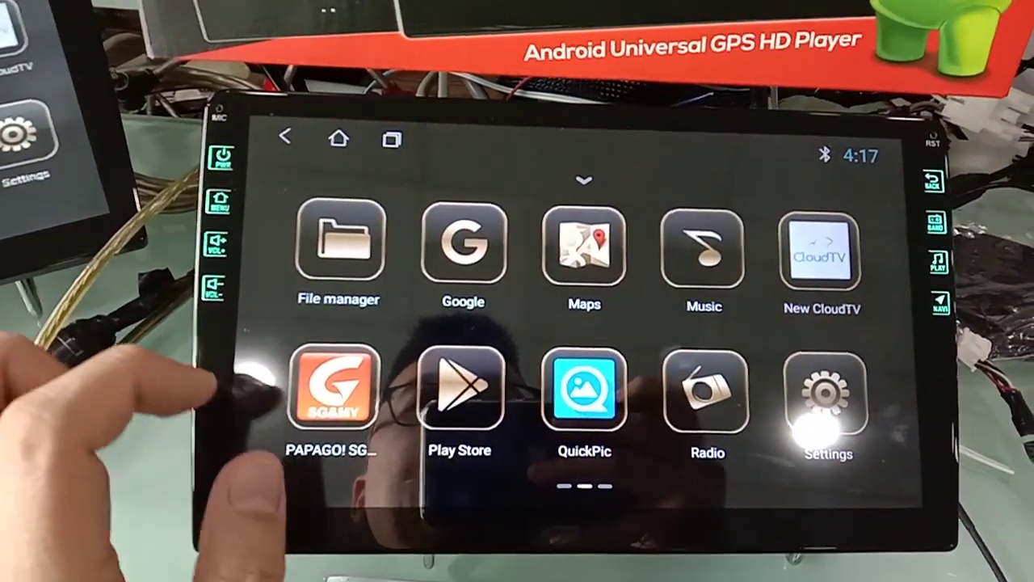
Move to the next app page and launch Settings on the Network & internet page
left_click(338, 246)
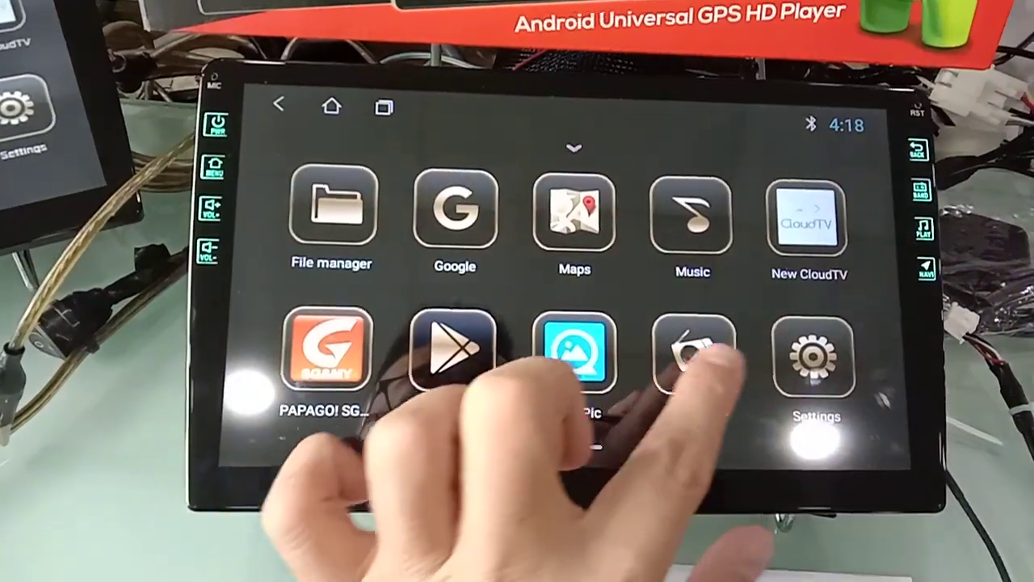
left_click(815, 359)
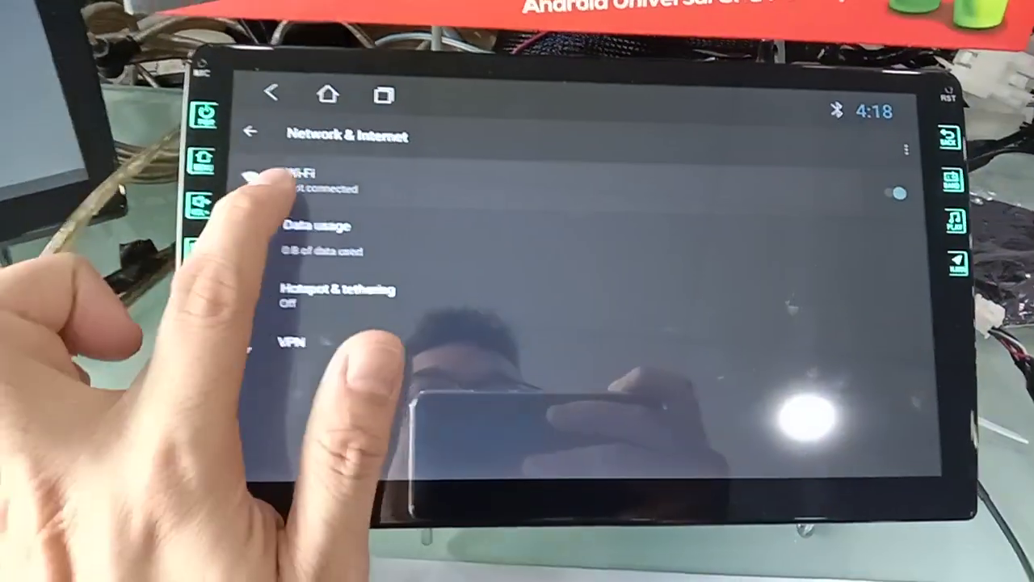
View System > About Device (system version, 2 GB memory, storage use) and return to main Settings
left_click(307, 181)
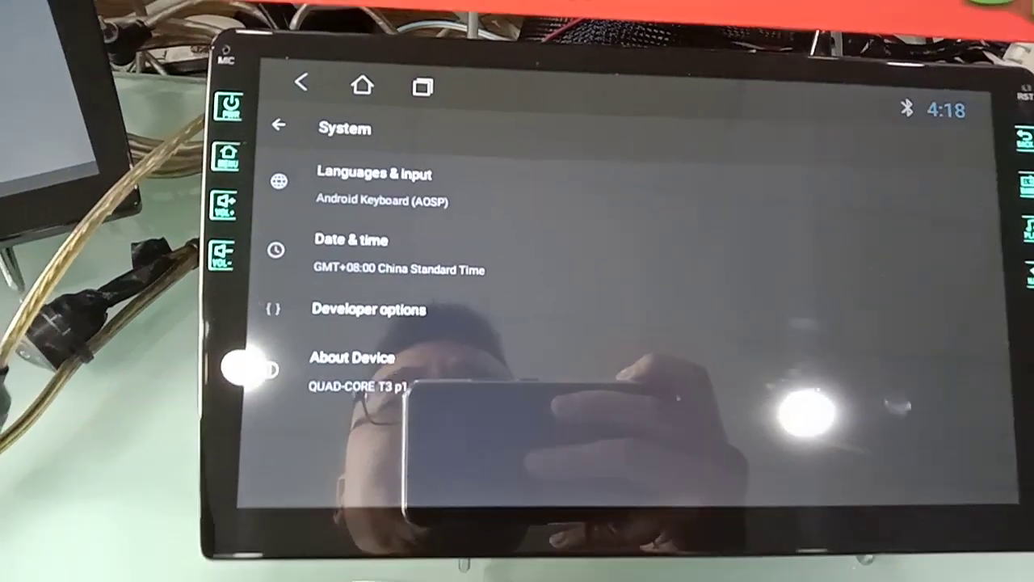
left_click(351, 357)
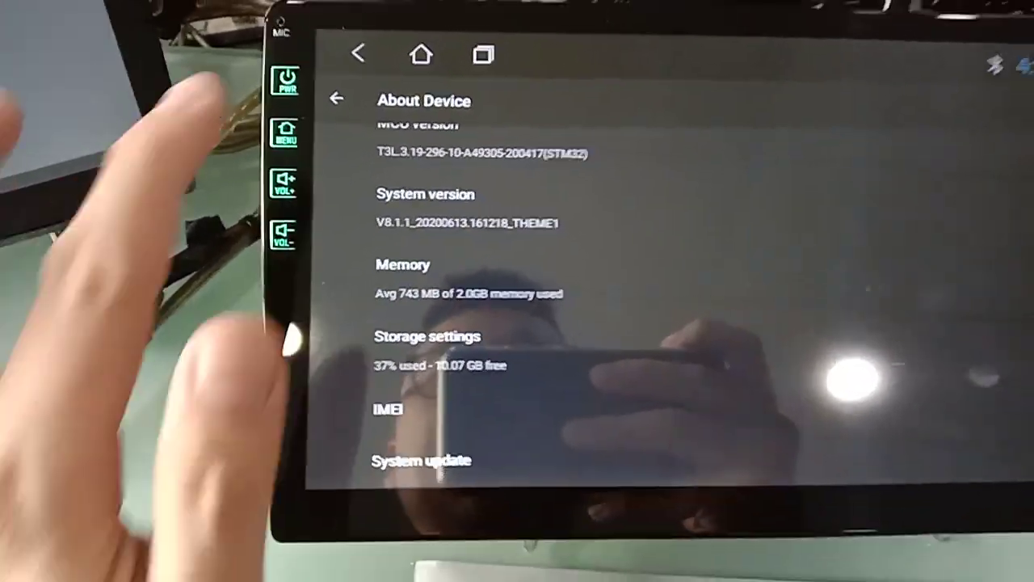
left_click(337, 97)
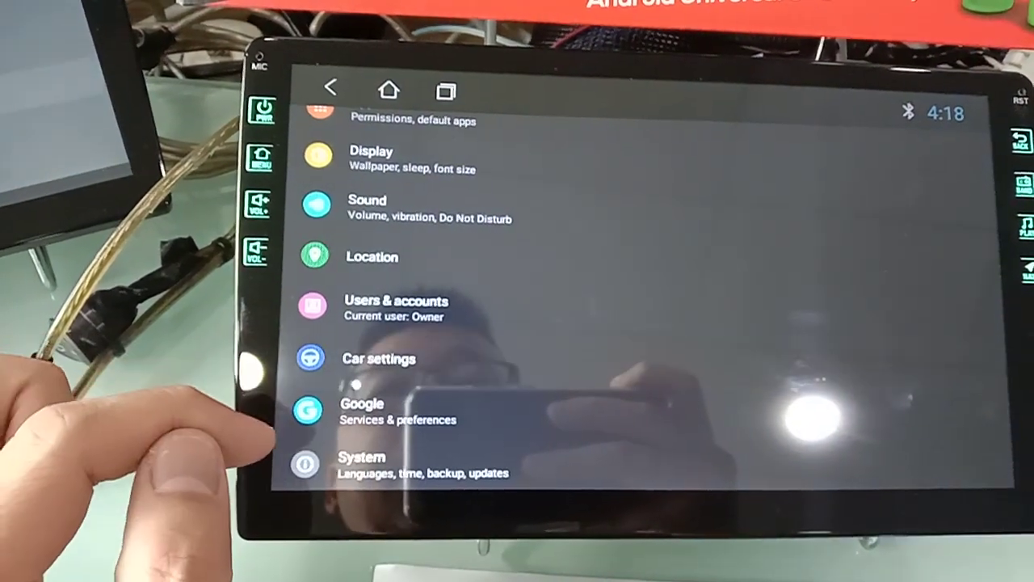
Enter Car settings and request Extra settings, bringing up its password prompt
left_click(378, 359)
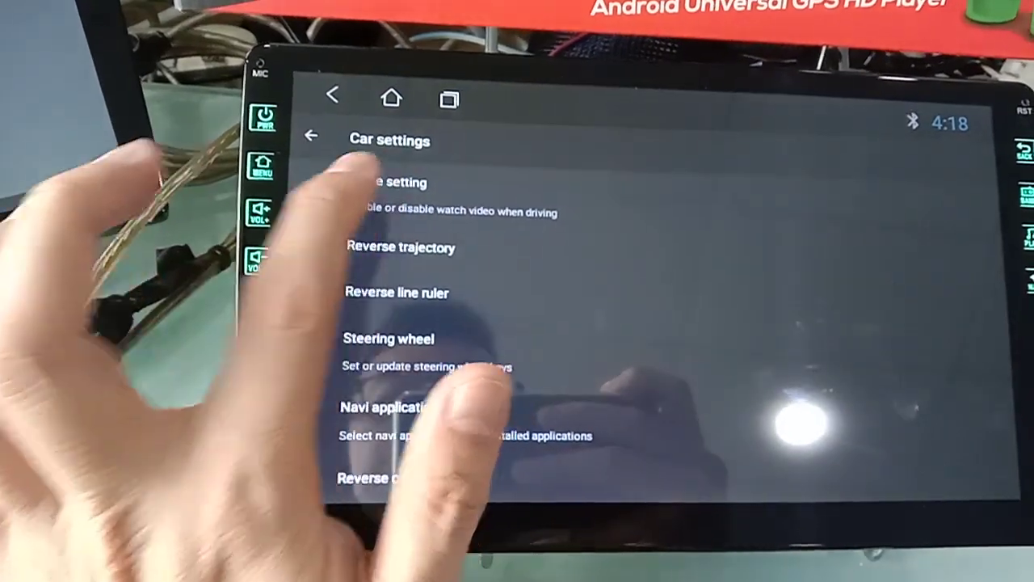
left_click(388, 181)
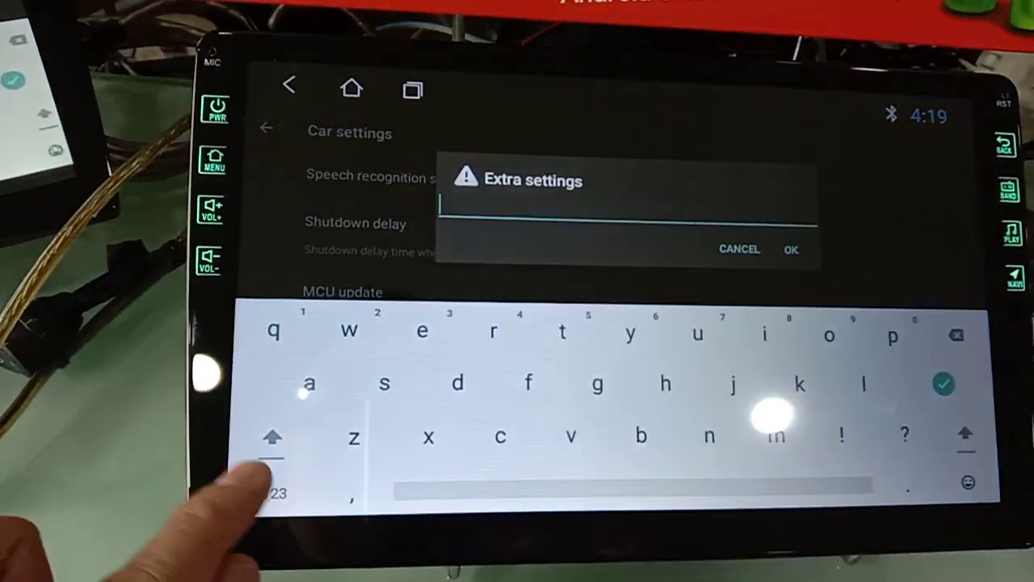
Enter the extra-settings password and confirm to reveal the Extra settings list
type("3")
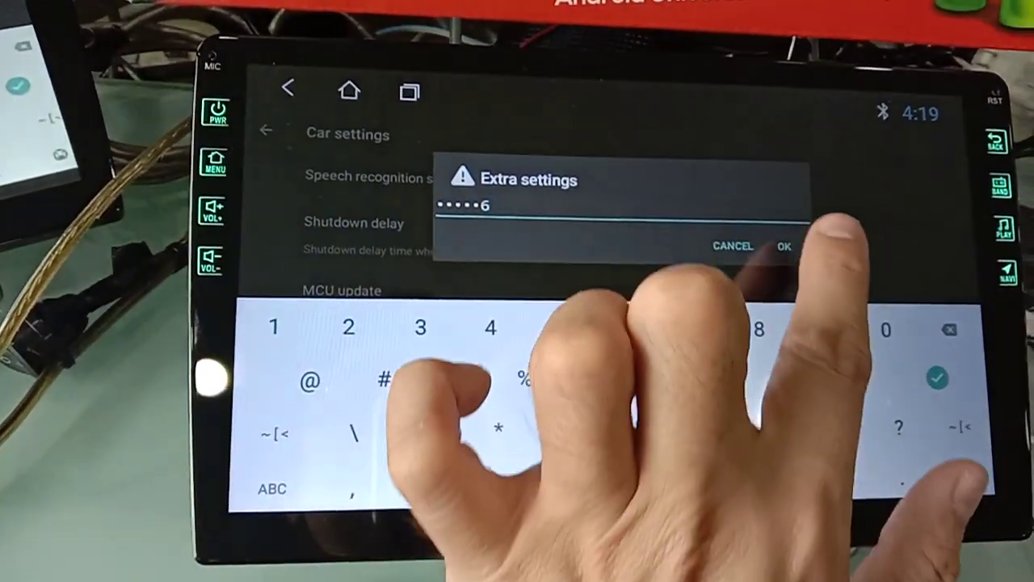
left_click(783, 246)
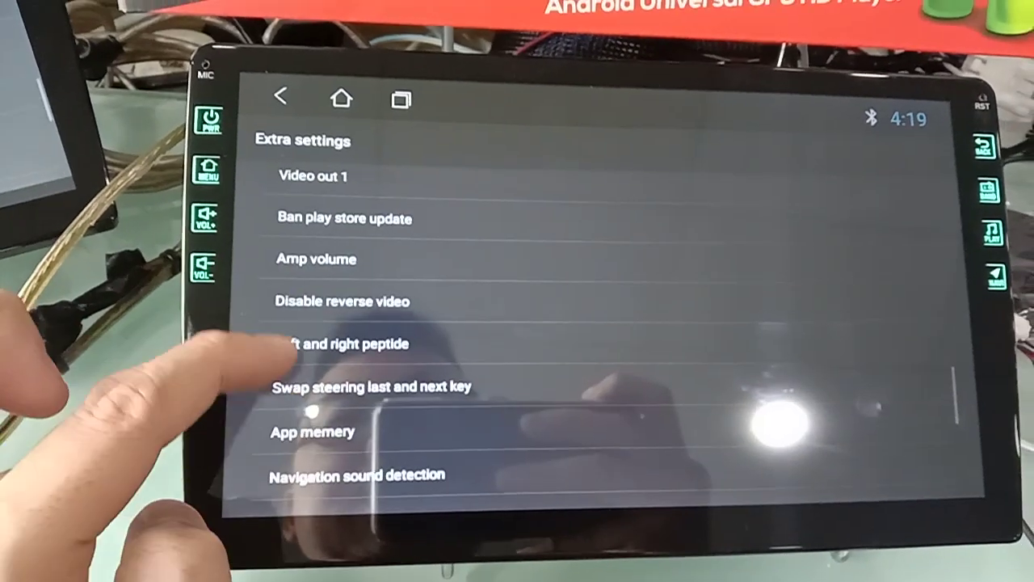
Go to Car Choose and expand the CanBox field listing General, Raise, Hiworld and BINARY
scroll("down", 3)
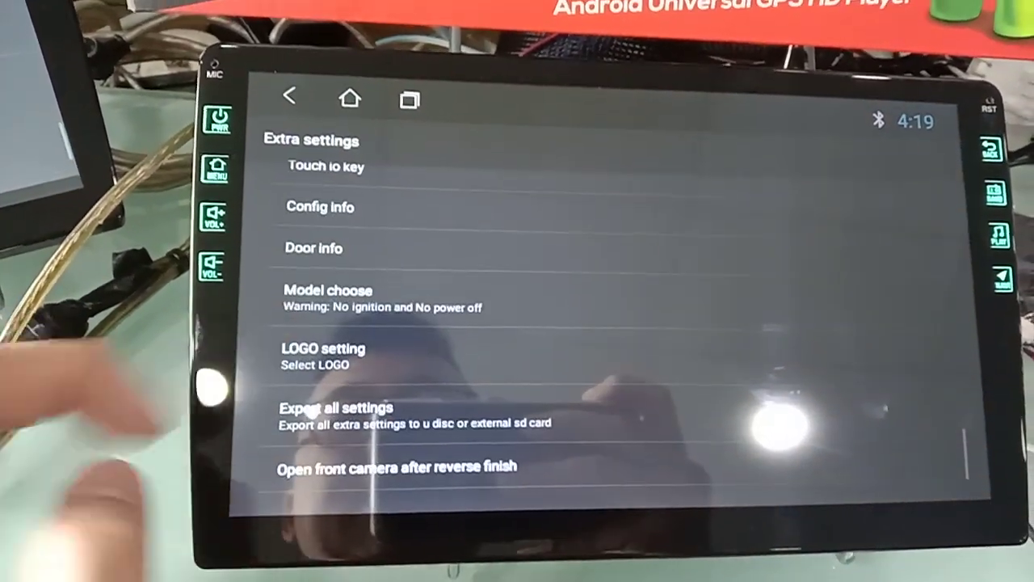
left_click(363, 295)
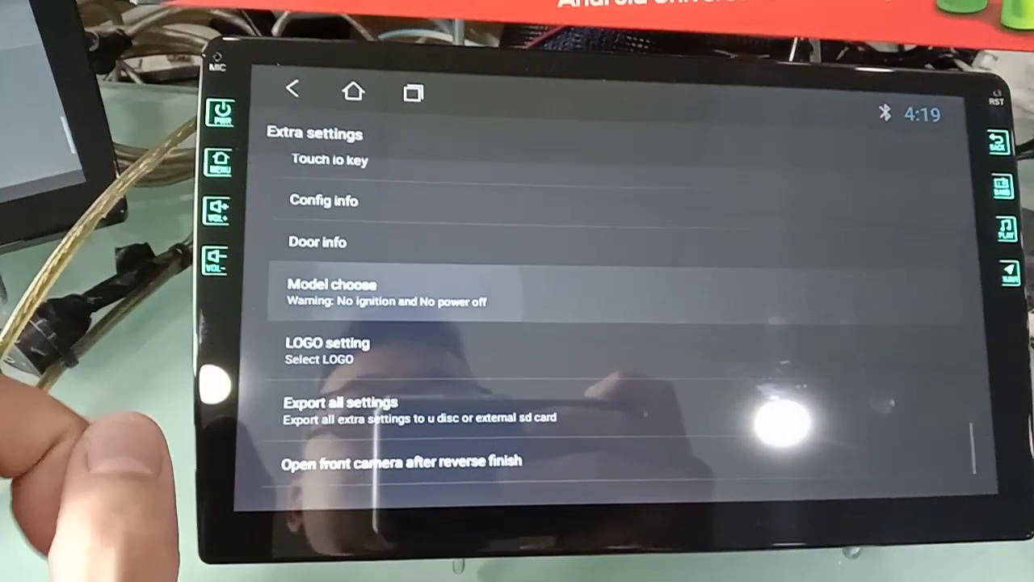
left_click(331, 291)
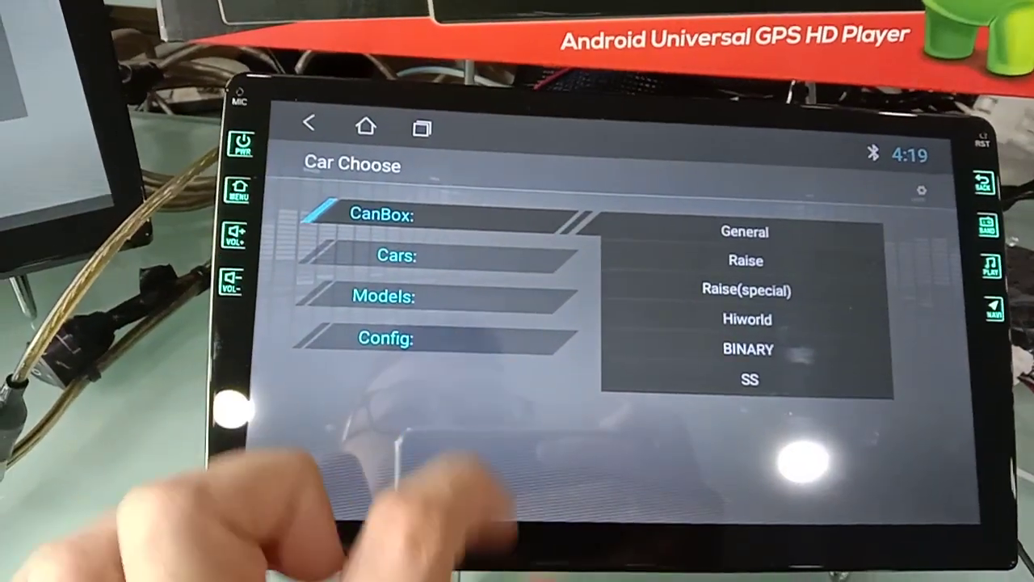
Set CanBox to Raise with Honda as the car and choose a Honda model
left_click(743, 260)
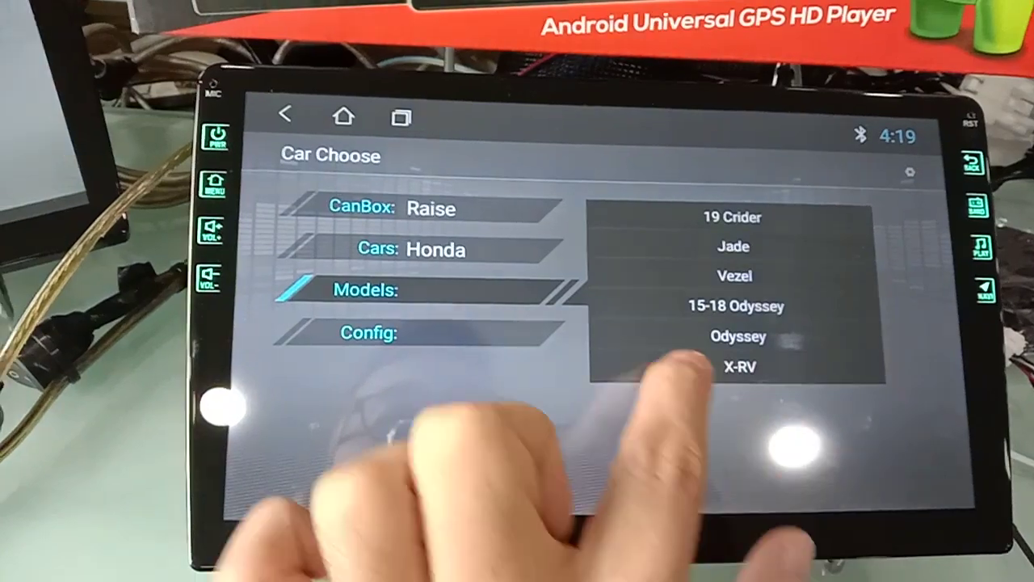
scroll("down", 3)
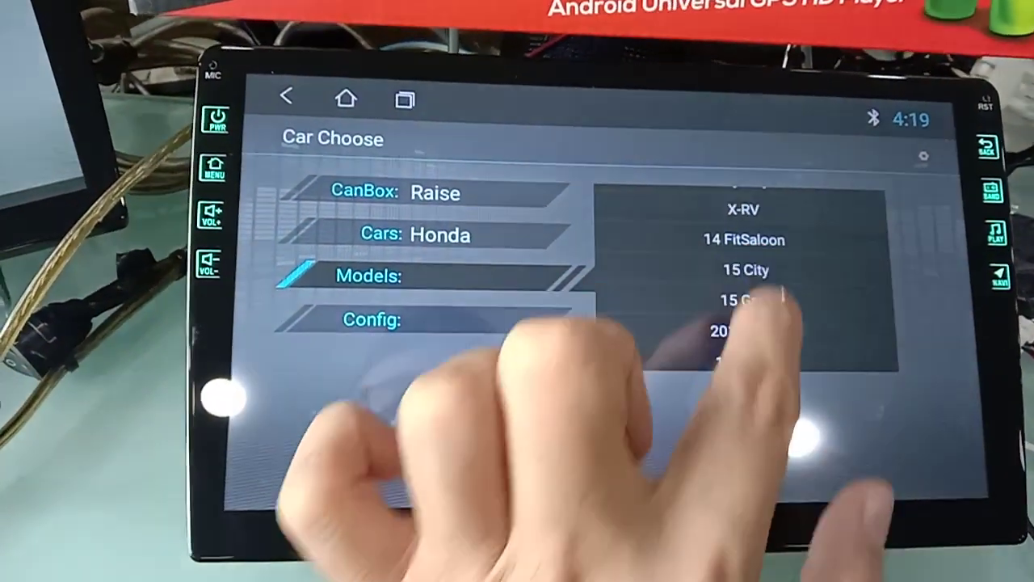
left_click(742, 269)
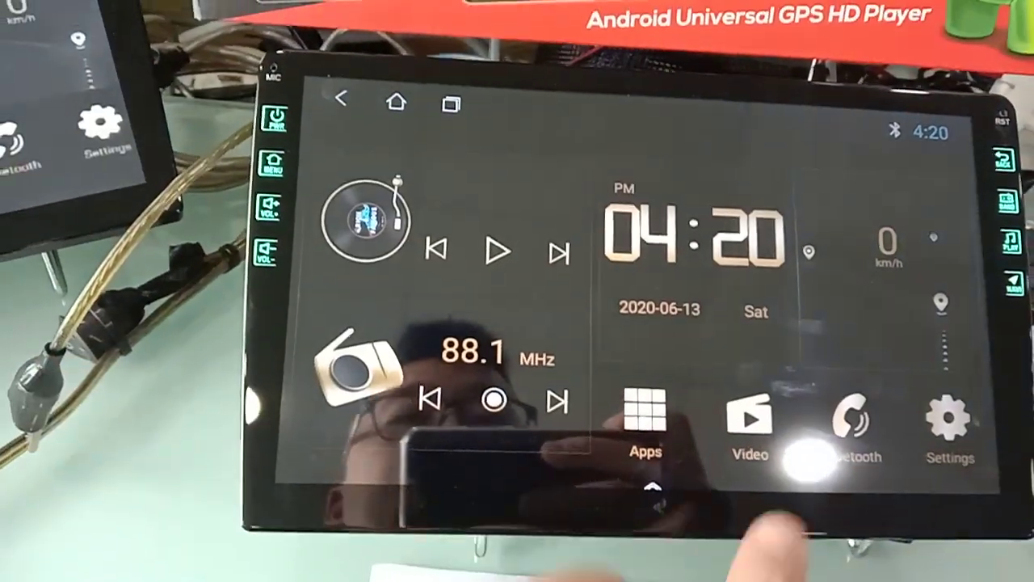
Launch the Theme app and apply the Driving public version home-screen theme
left_click(647, 423)
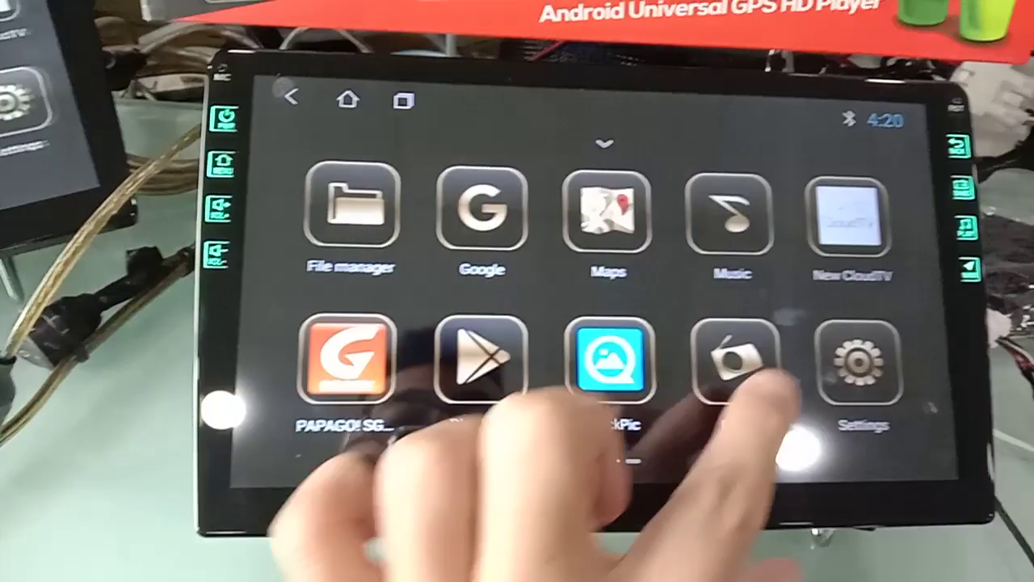
scroll("left", 3)
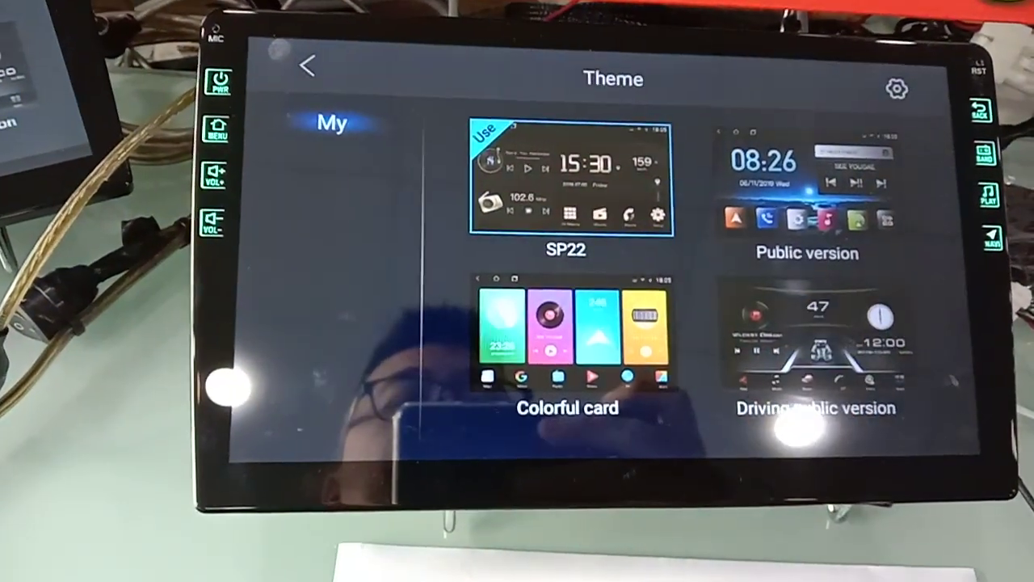
left_click(815, 339)
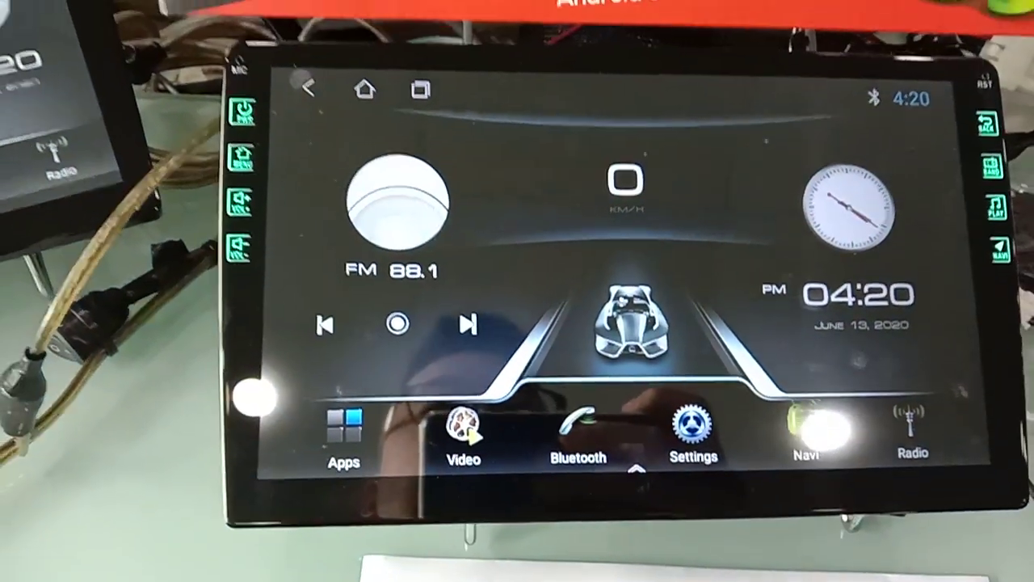
Reopen Theme from the new home screen and apply the Public version theme
left_click(343, 430)
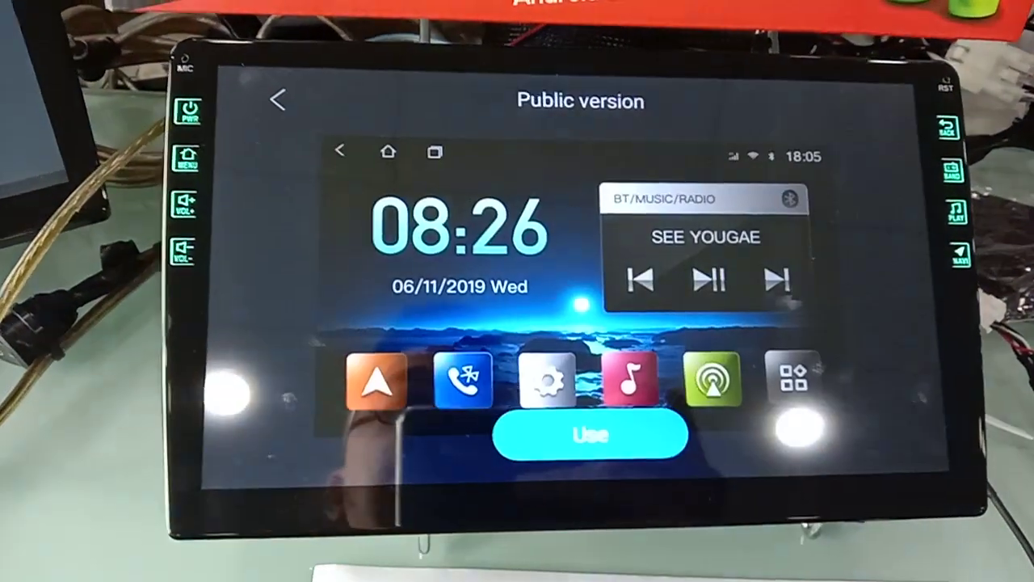
left_click(592, 434)
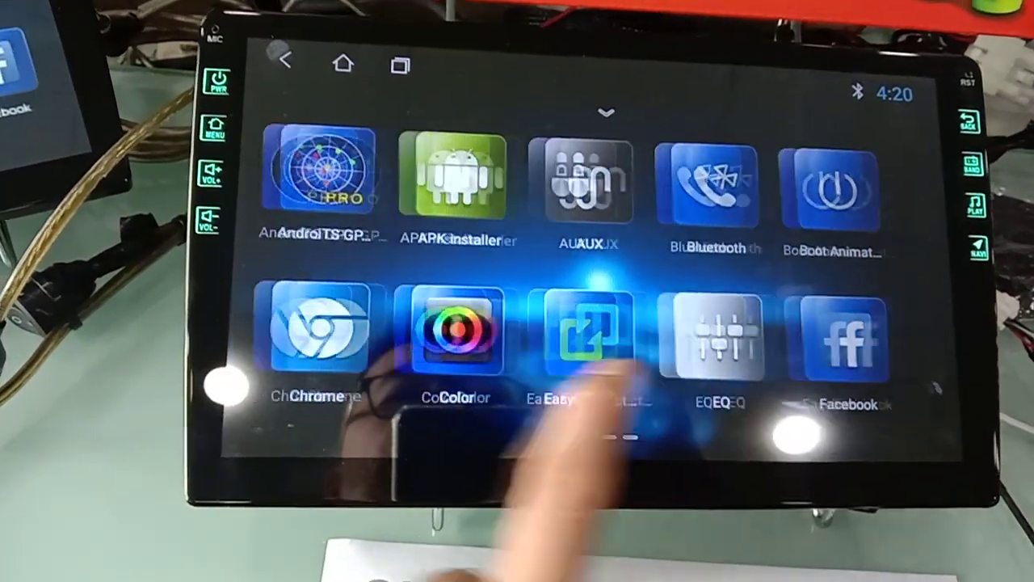
Apply the Colorful card home-screen theme from the Theme chooser
scroll("left", 3)
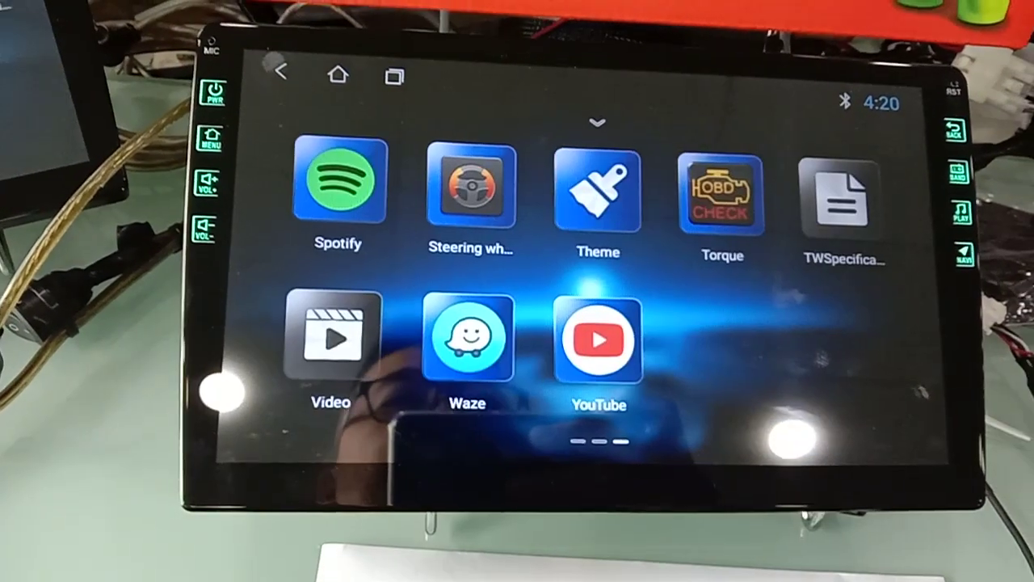
left_click(598, 194)
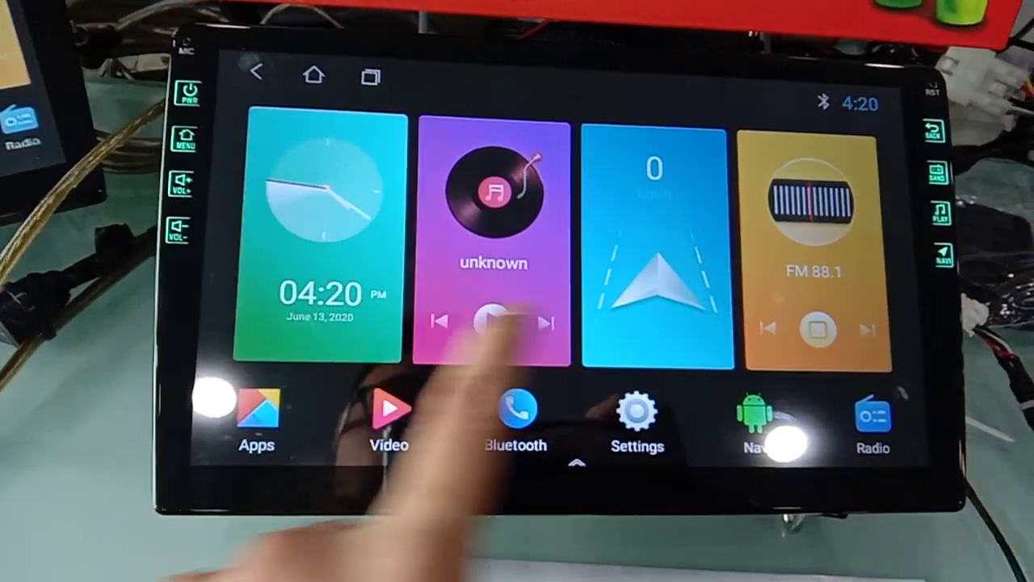
left_click(256, 420)
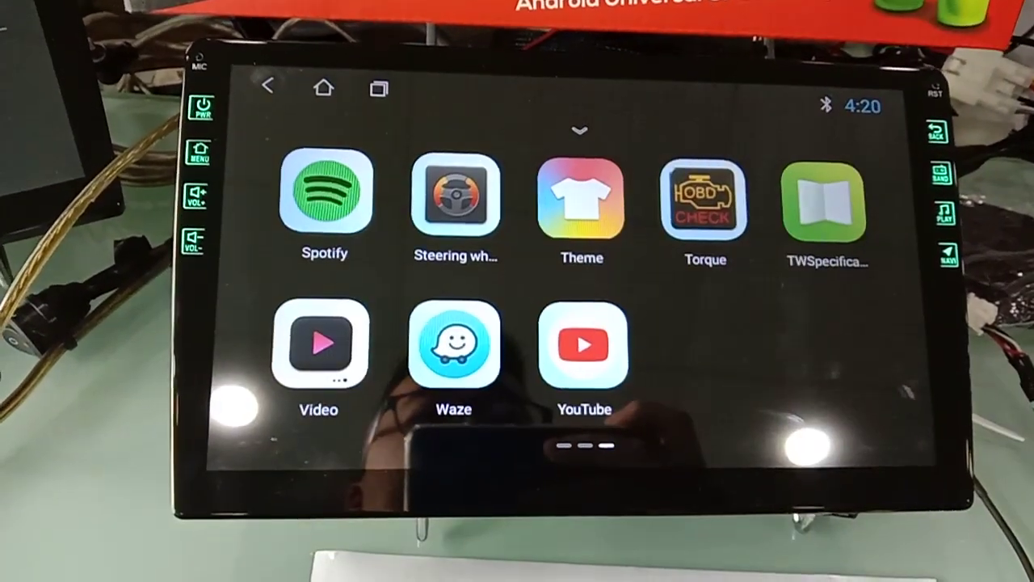
Return to the Theme chooser and switch the home screen back to the SP22 theme
left_click(582, 202)
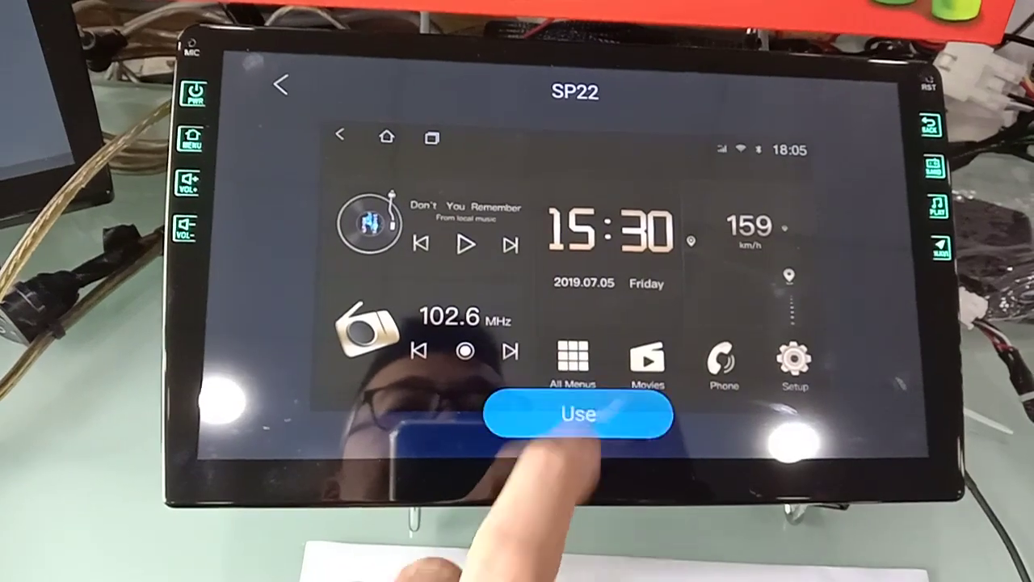
left_click(579, 414)
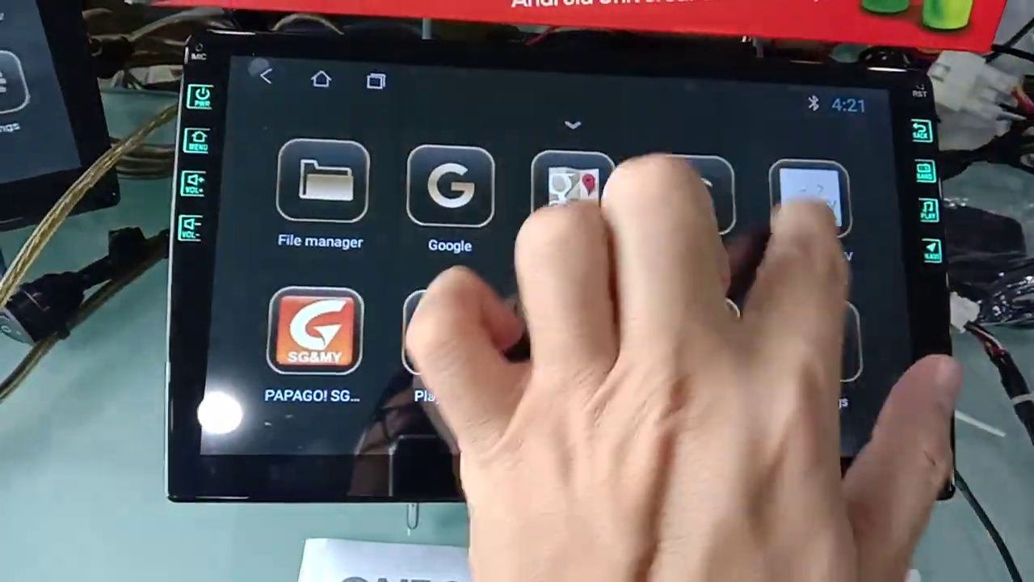
scroll("left", 3)
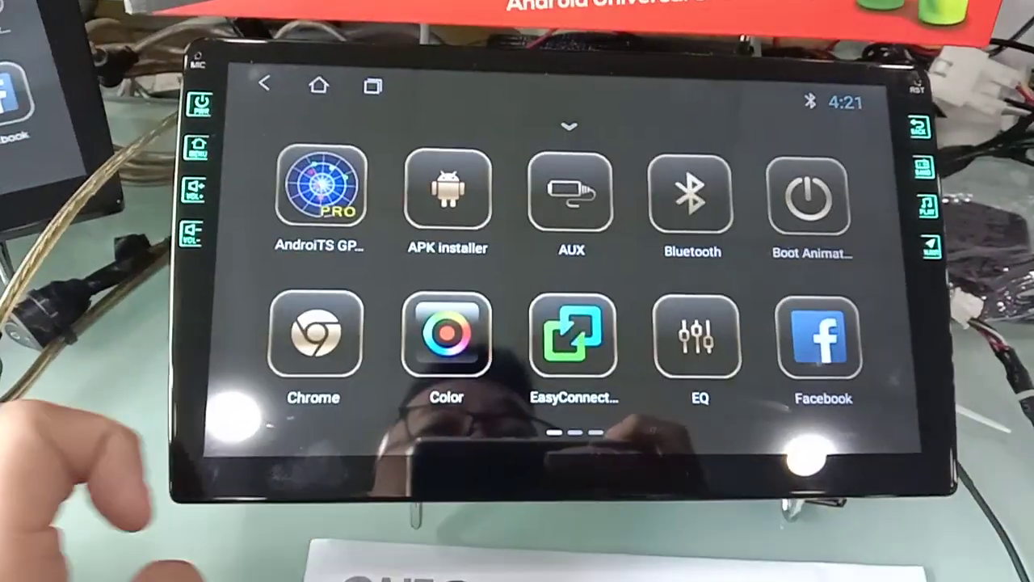
scroll("left", 3)
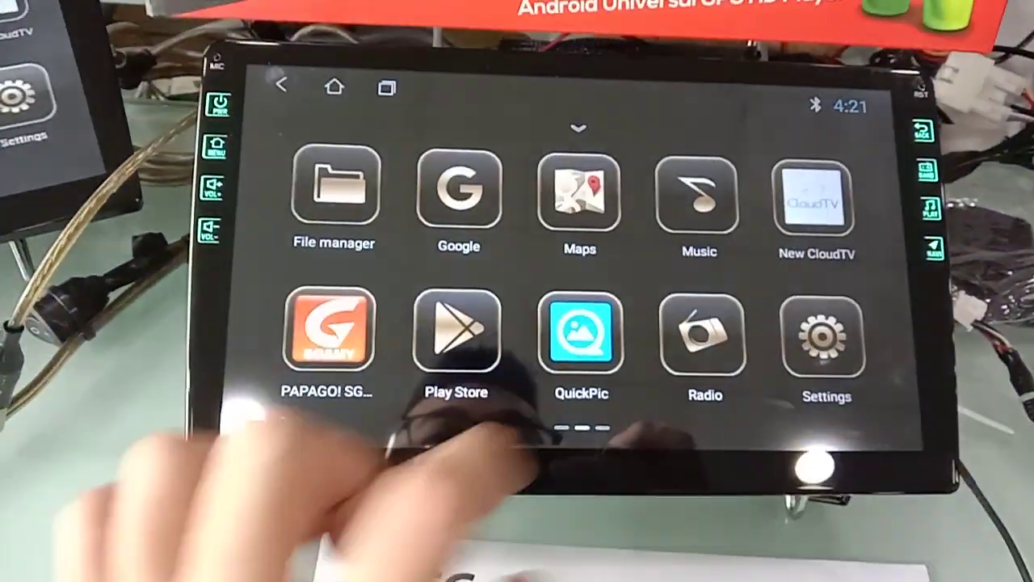
scroll("left", 3)
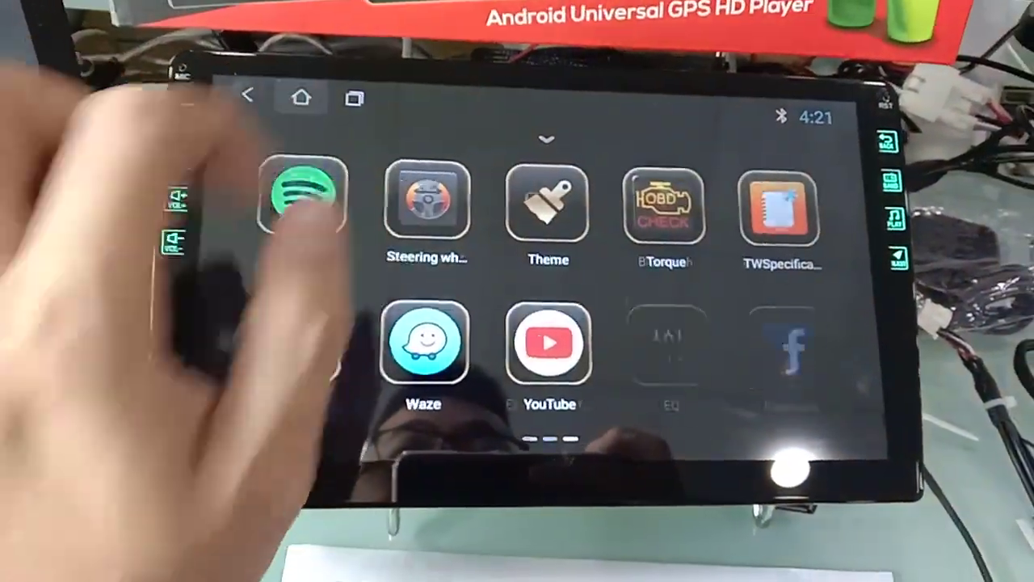